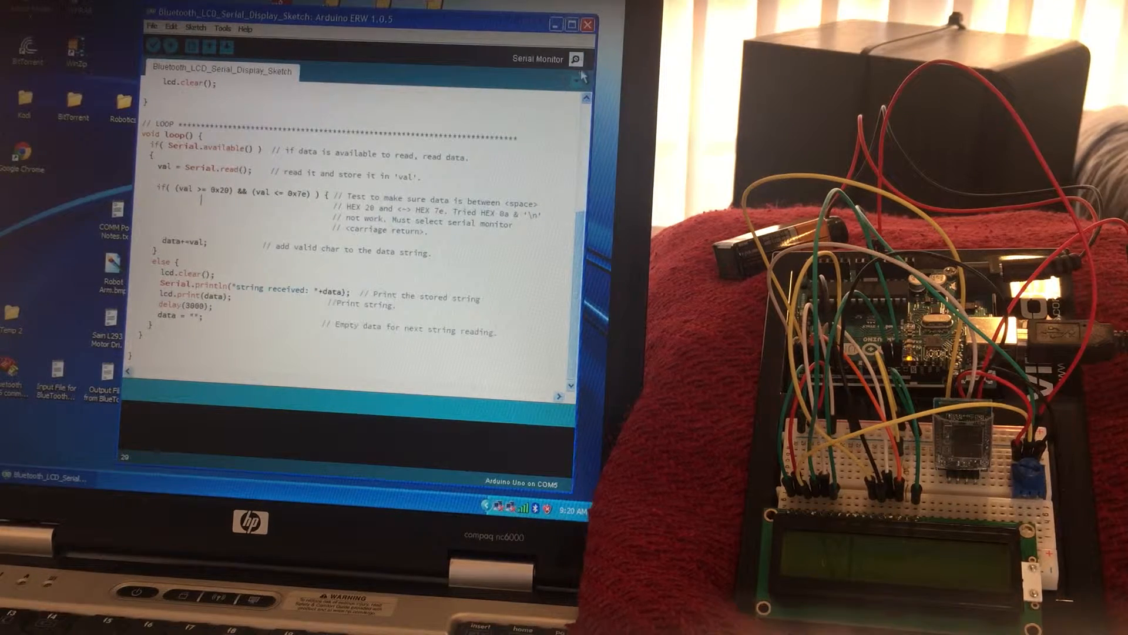
- Send 'hello' to the board from the COM5 serial monitor with no line ending
{"action": "left_click", "coordinate": [574, 59]}
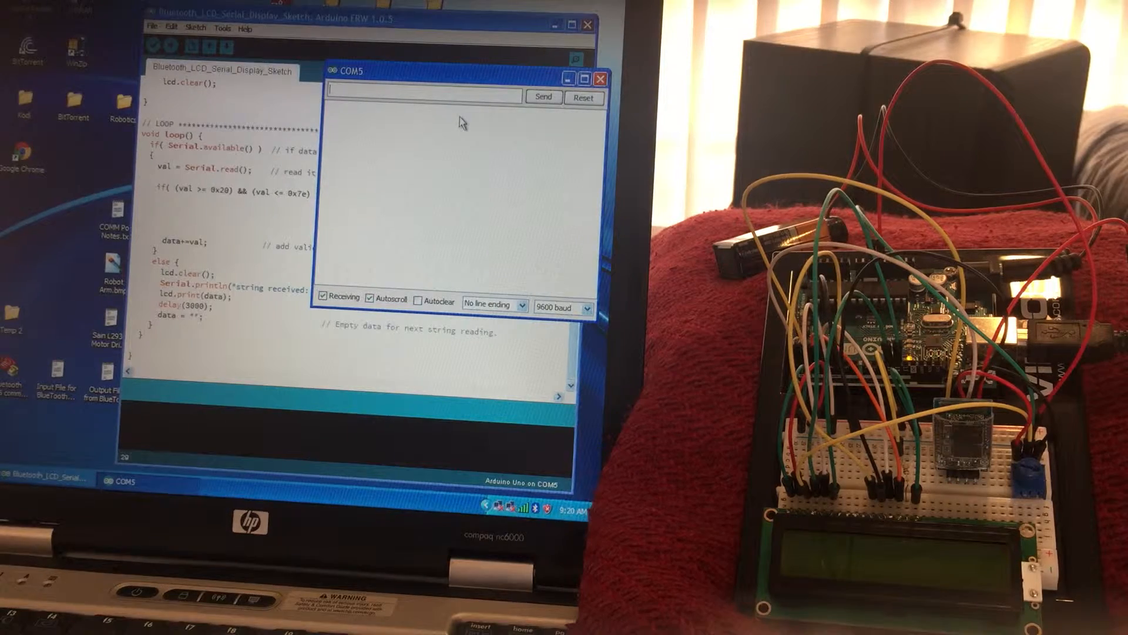
{"action": "type", "text": "hello"}
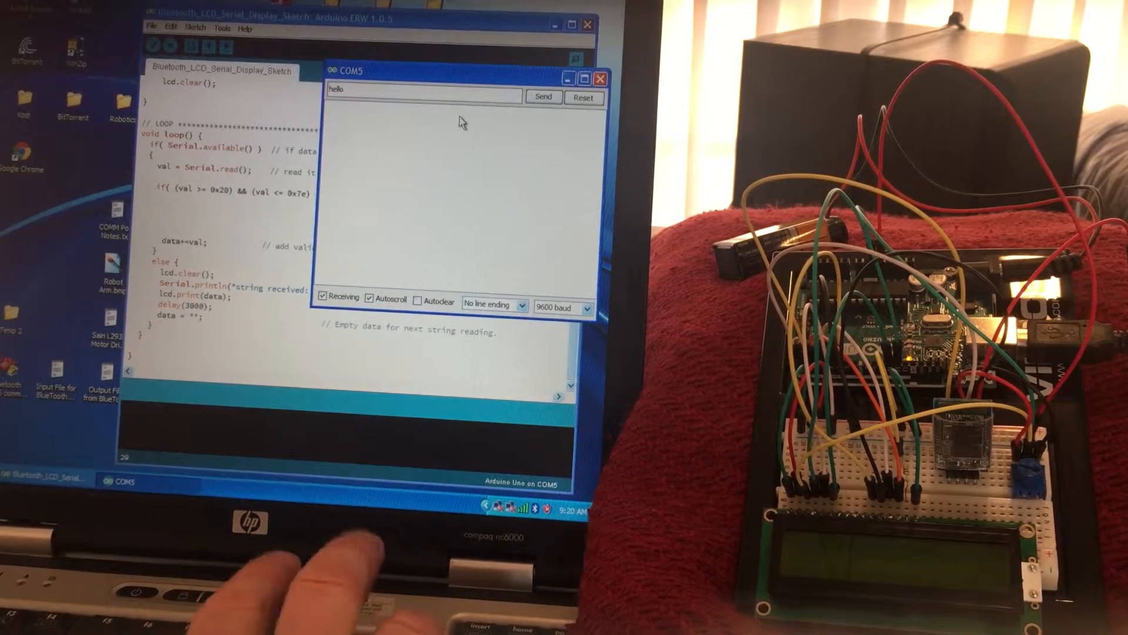
{"action": "left_click", "coordinate": [543, 96]}
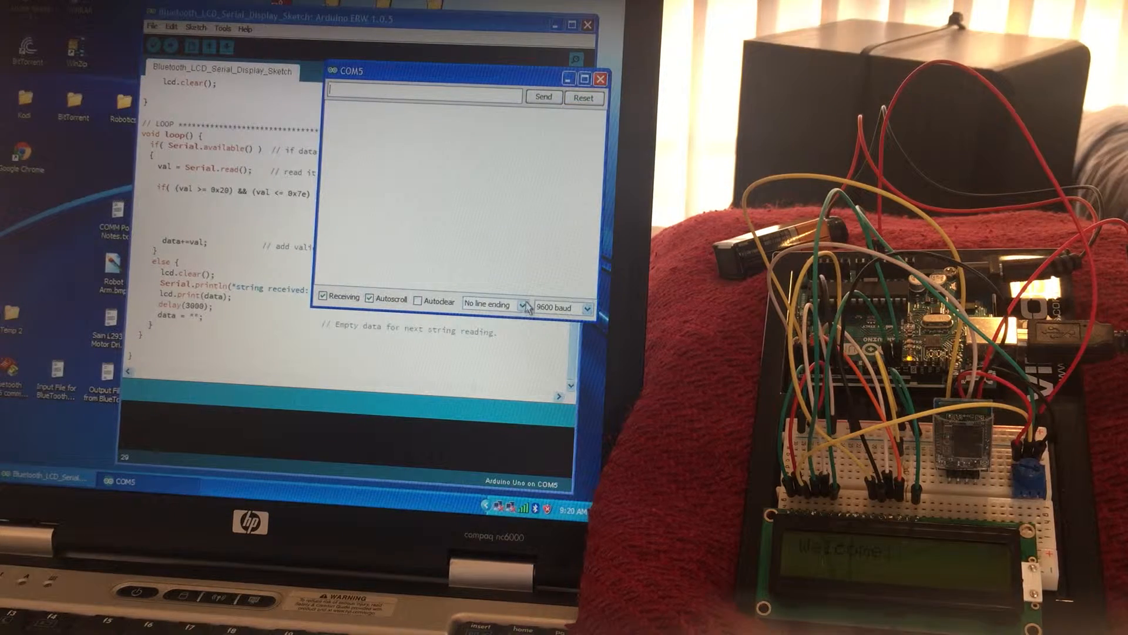
- Send 'hello world' with a carriage-return line ending so the board echoes it to the LCD
{"action": "left_click", "coordinate": [495, 306]}
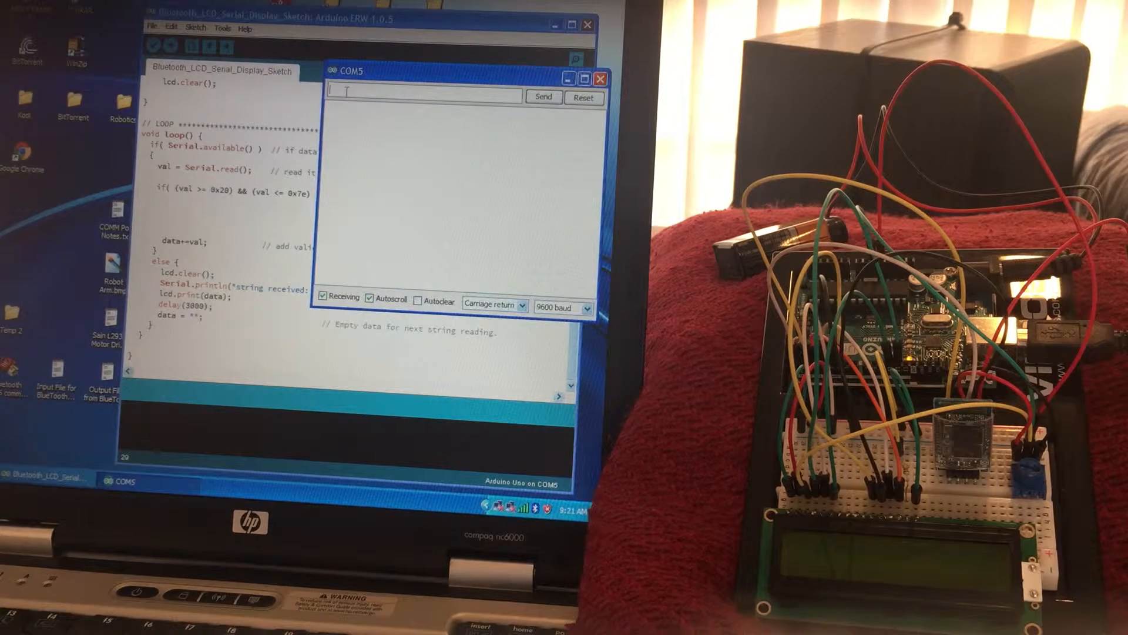
{"action": "type", "text": "hello"}
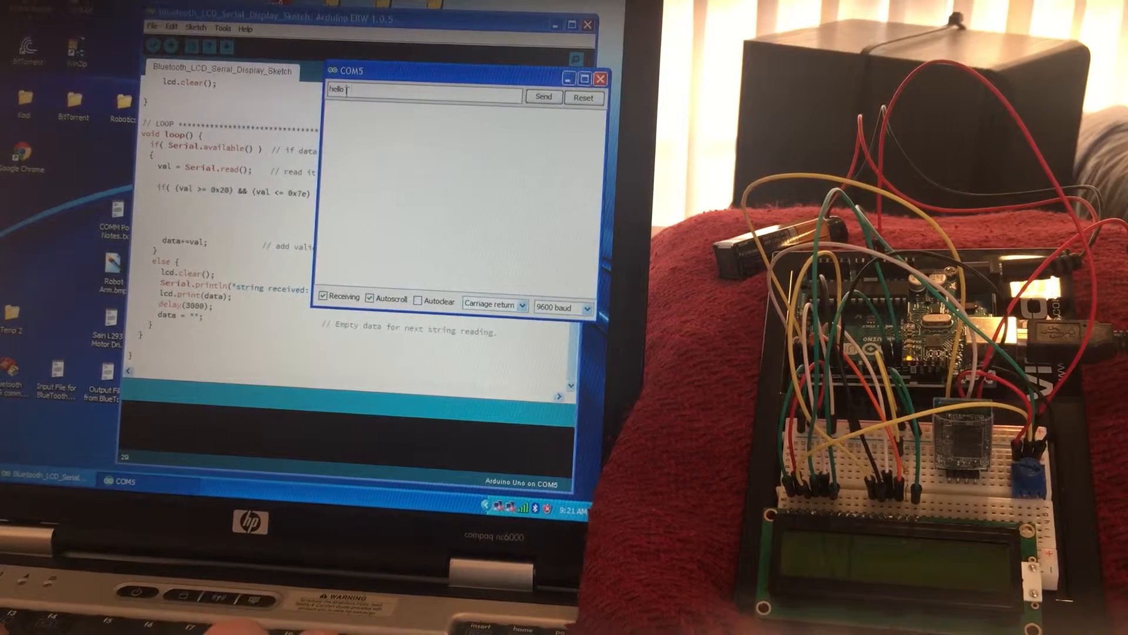
{"action": "left_click", "coordinate": [543, 95]}
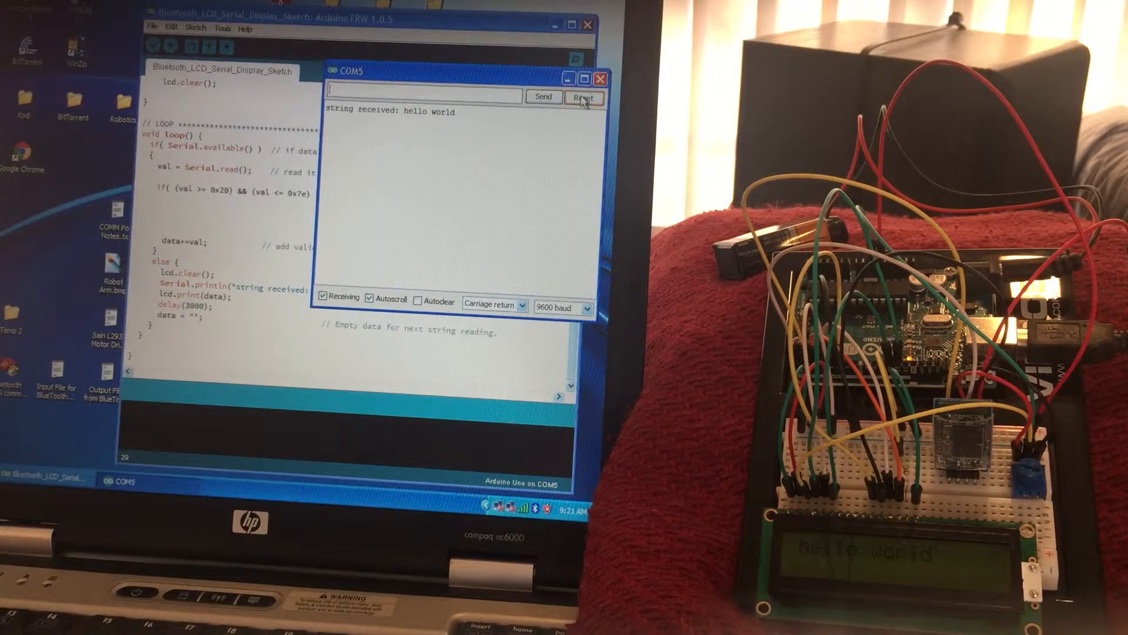
- Close the Arduino serial monitor before switching to the HyperTerminal COM6 session
{"action": "left_click", "coordinate": [599, 79]}
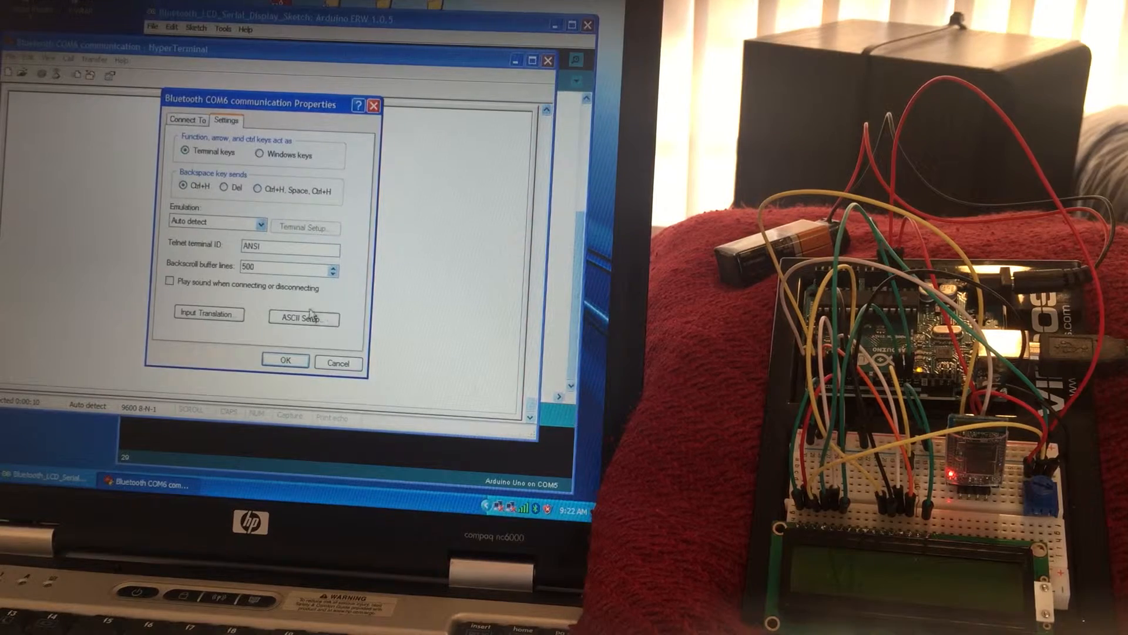
- Confirm the ASCII setup with local echo and start typing 'hello wor' into the COM6 session
{"action": "left_click", "coordinate": [303, 318]}
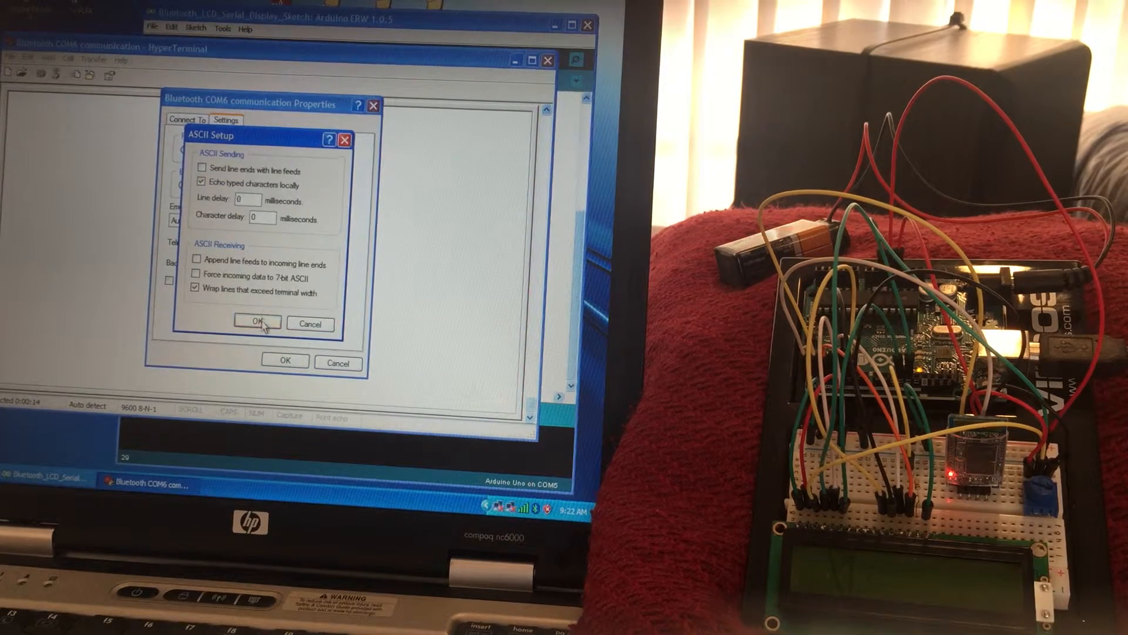
{"action": "left_click", "coordinate": [257, 321]}
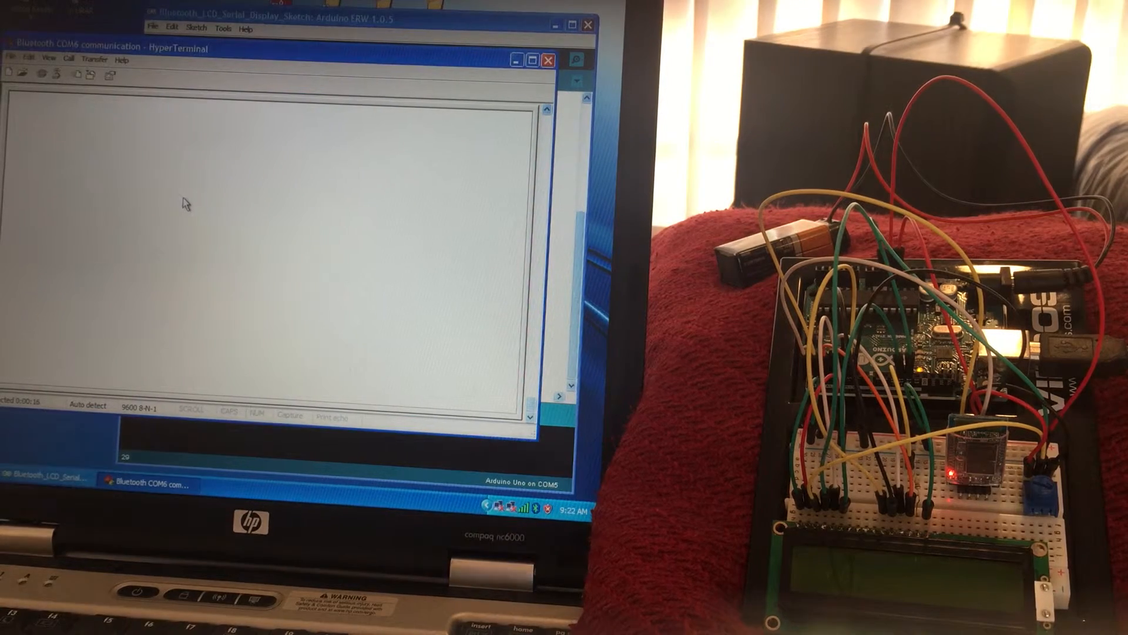
{"action": "type", "text": "hello wor"}
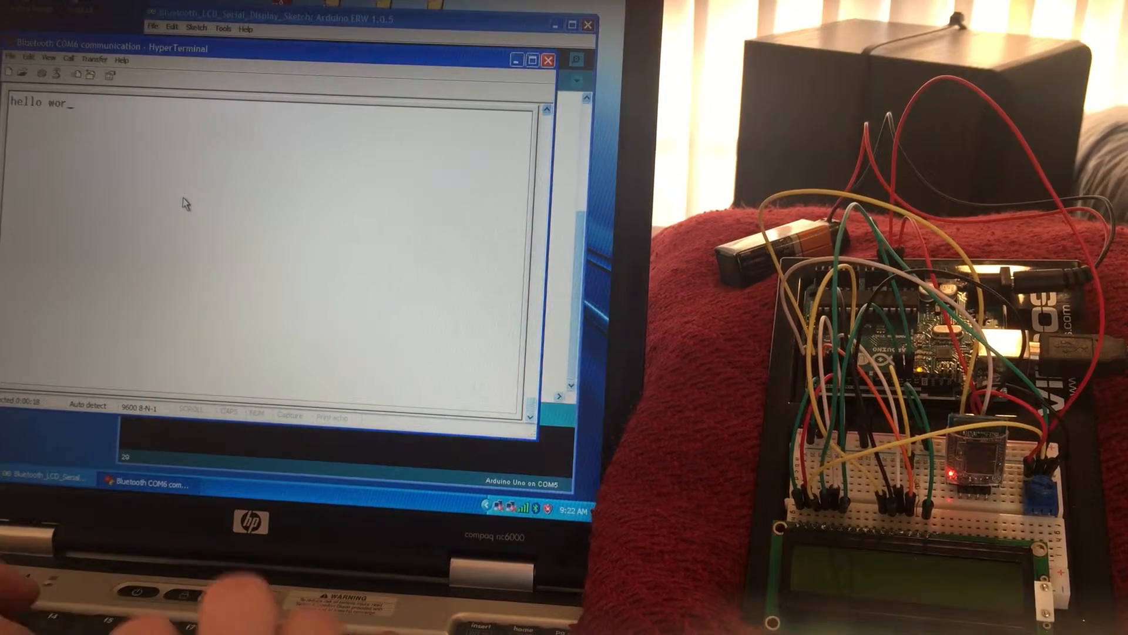